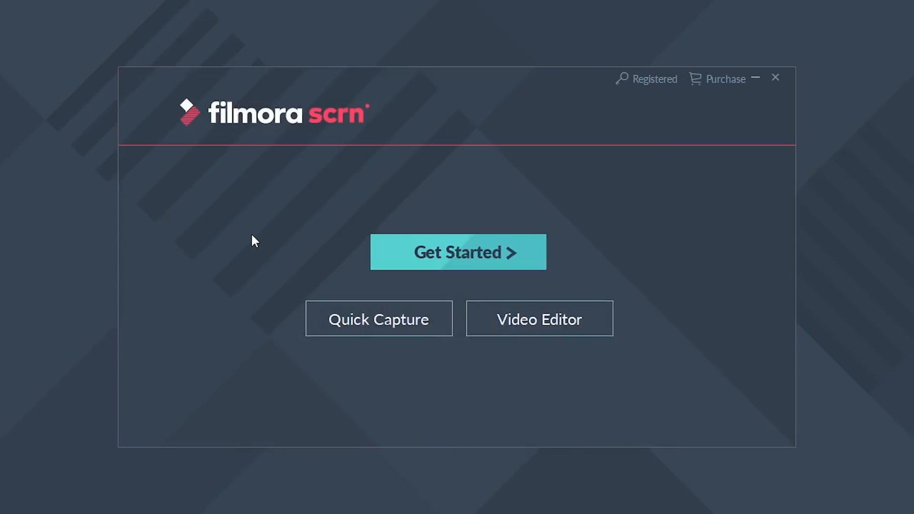
mouse_move(390, 254)
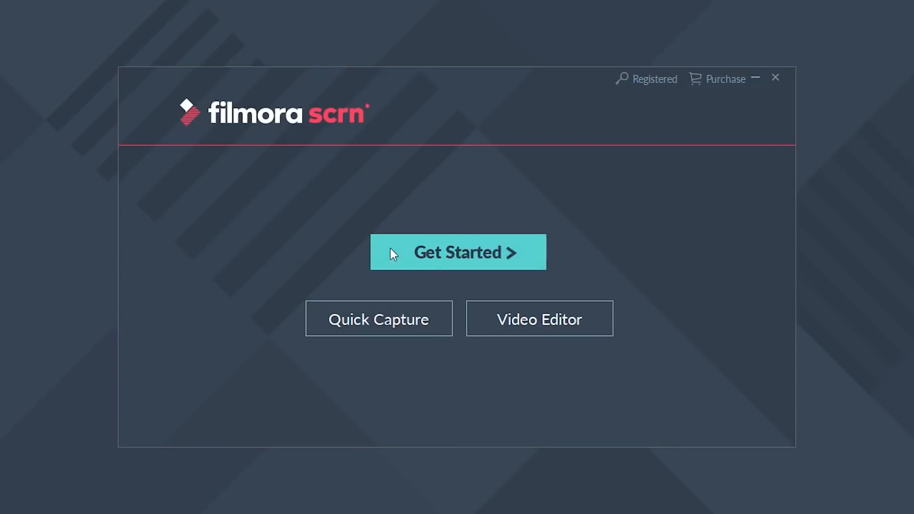
- Start a new screen capture from the Filmora Scrn start page
click(458, 252)
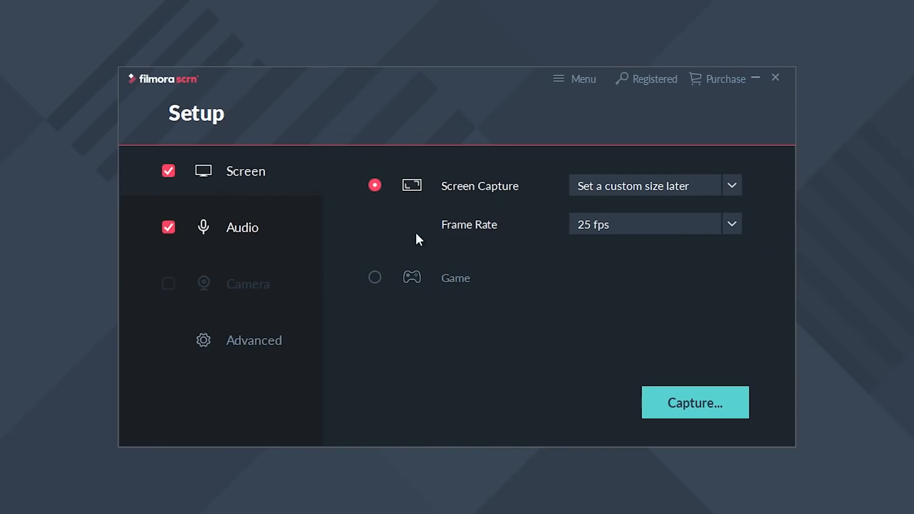
- Disable audio, set full-screen capture at 29.97 fps, and bring up the recorder
click(168, 227)
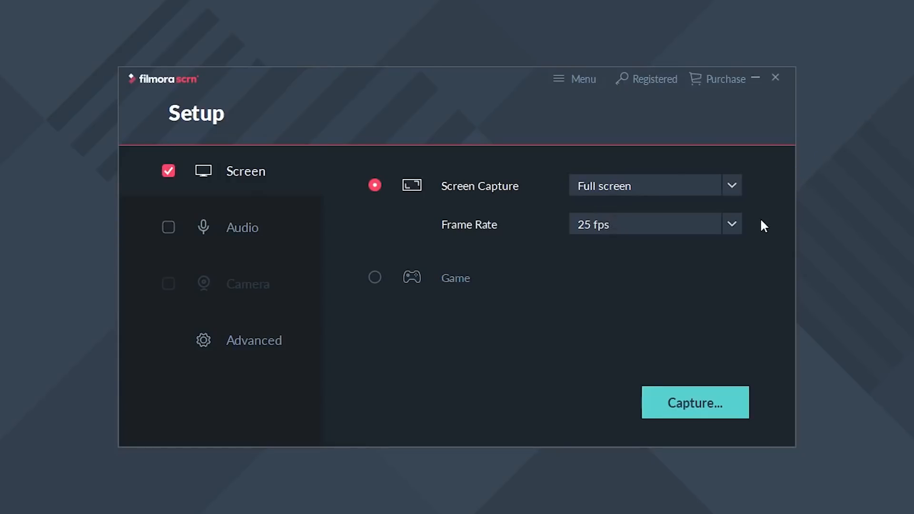
click(731, 224)
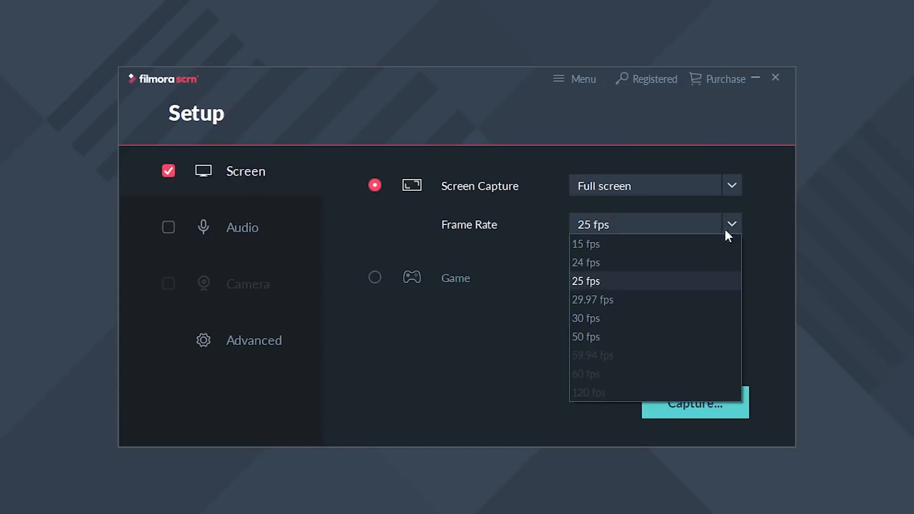
click(592, 300)
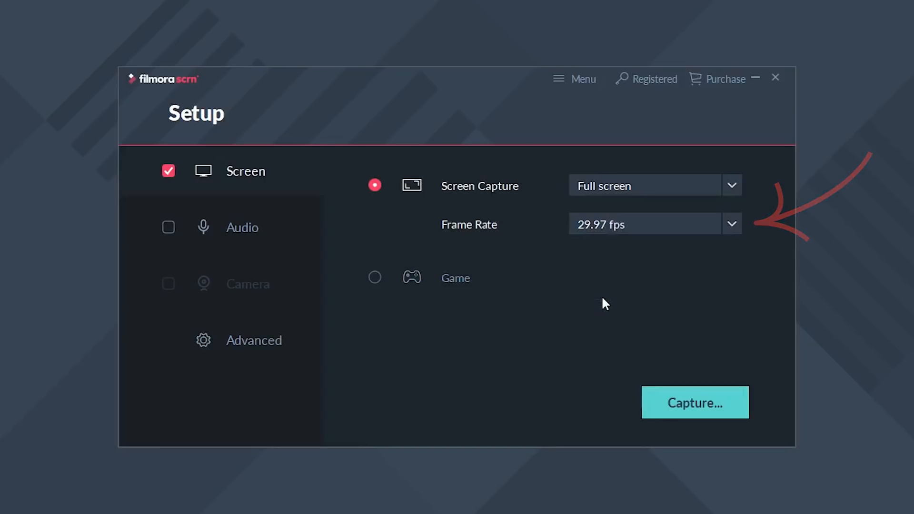
click(695, 402)
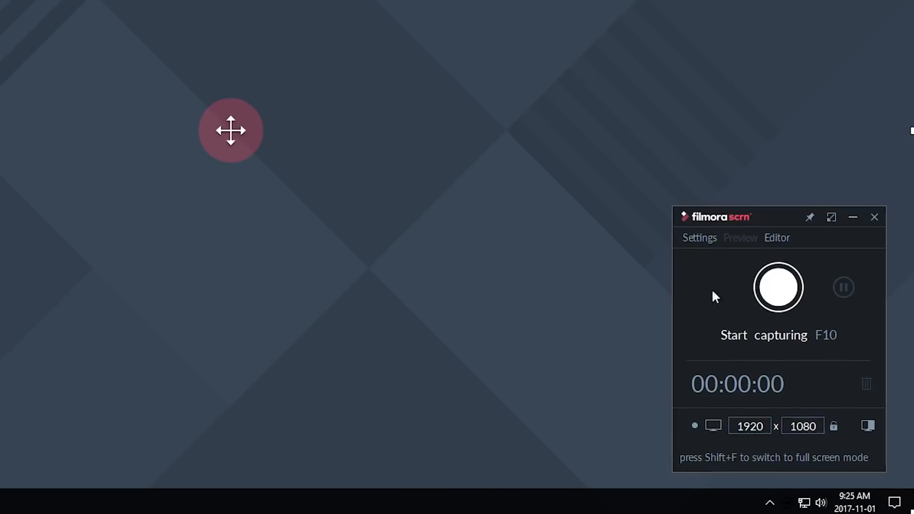
- Record a short full-screen clip of the desktop and stop the capture
click(779, 288)
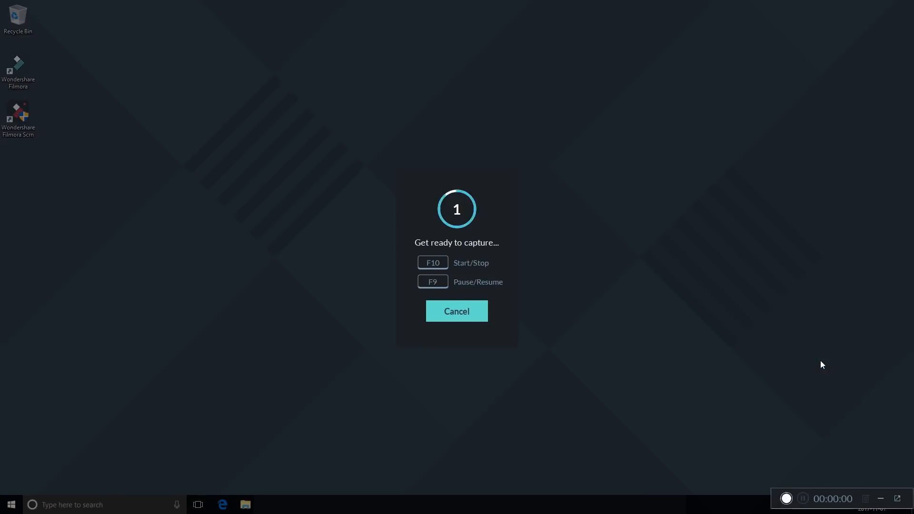
click(457, 310)
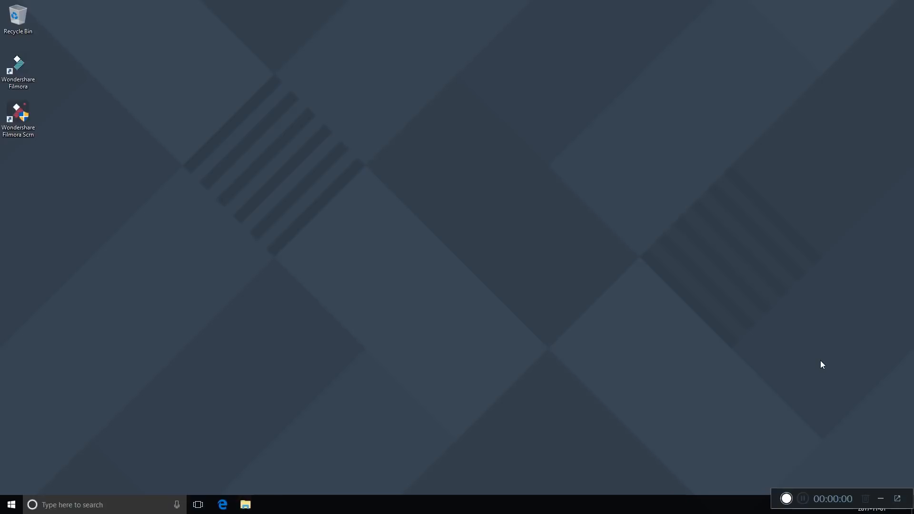
click(786, 499)
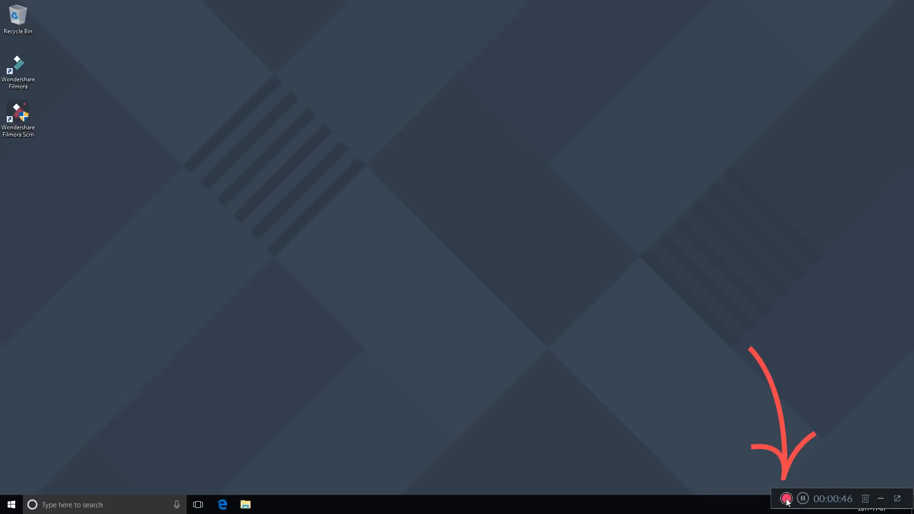
click(787, 499)
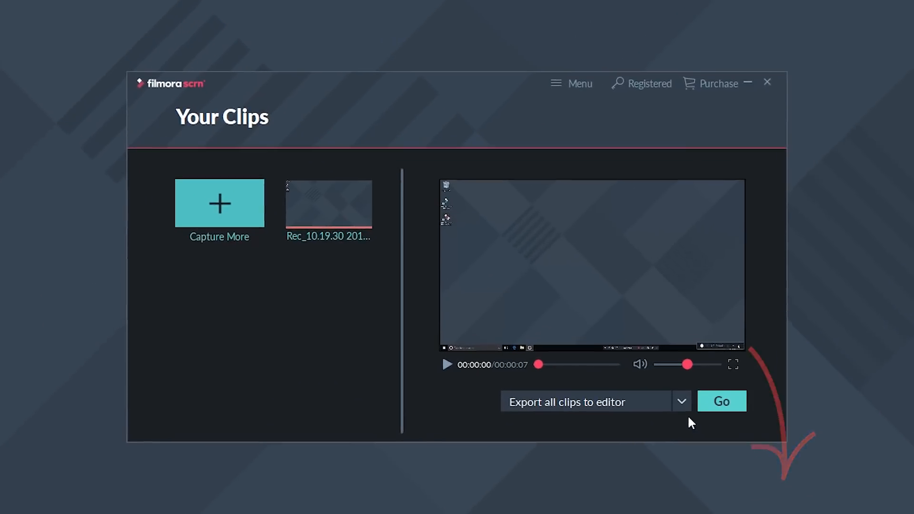
- Export only the selected clip into the Filmora Scrn editor
click(681, 400)
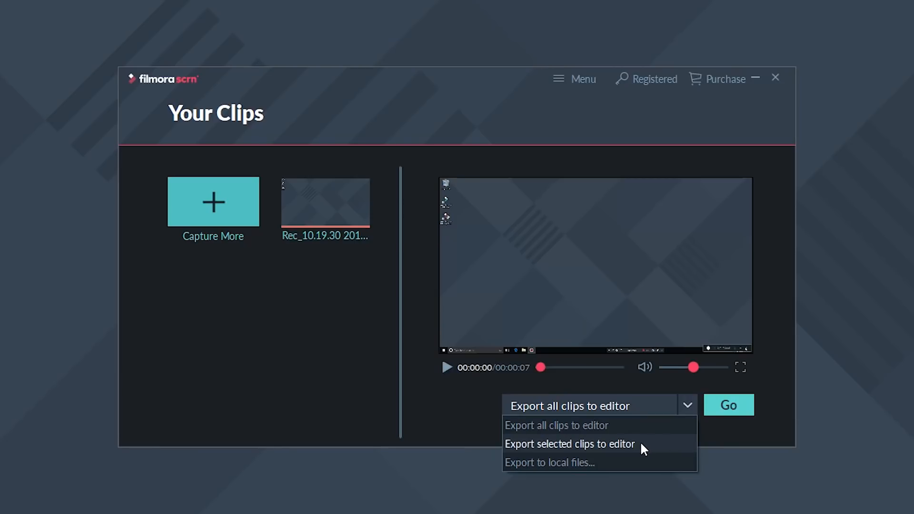
click(728, 405)
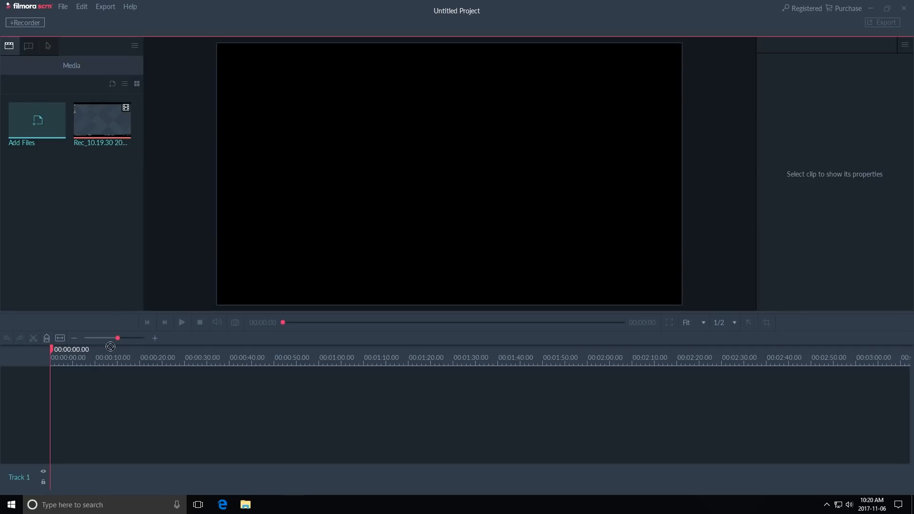
- Place the clip on the timeline with an EPIC title annotation and cursor highlight
drag(102, 120, 80, 450)
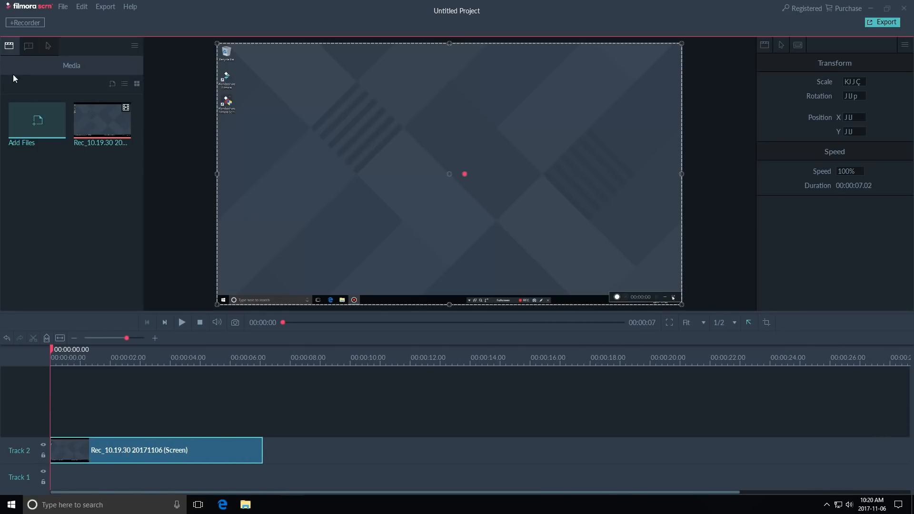
click(28, 45)
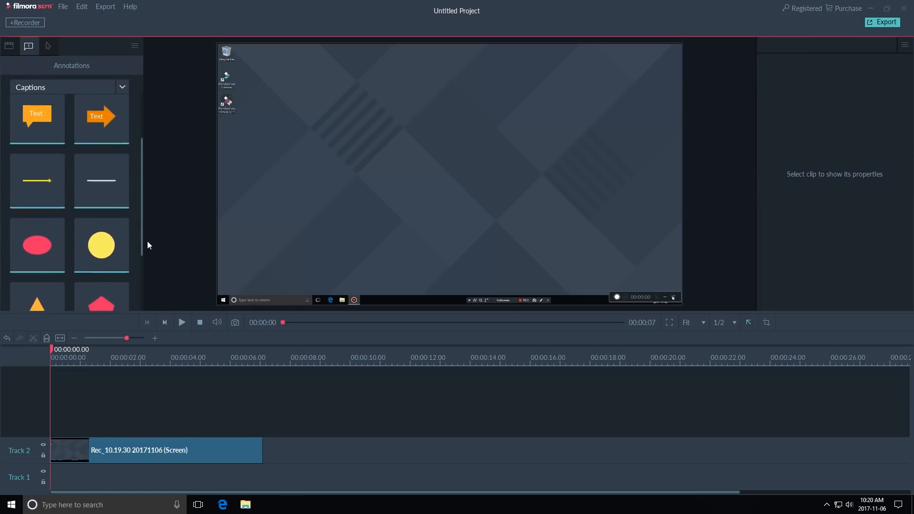
click(121, 87)
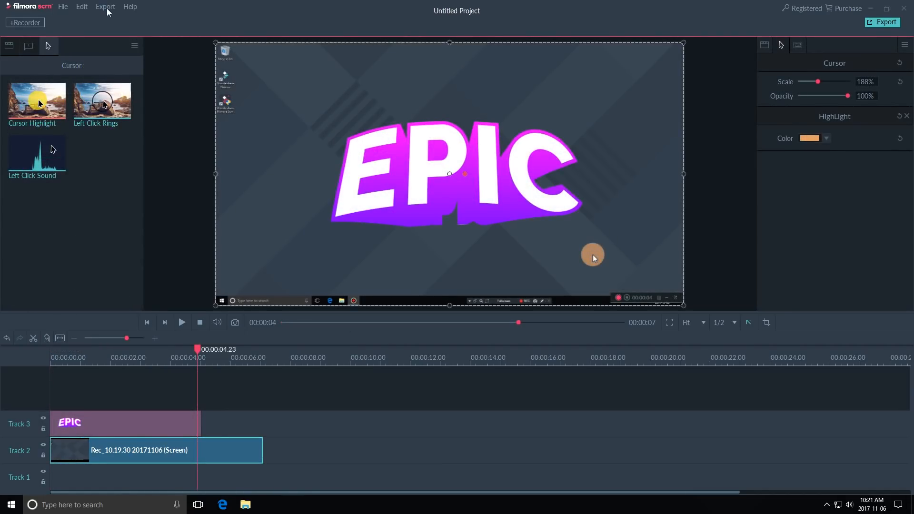
click(882, 22)
text(S)
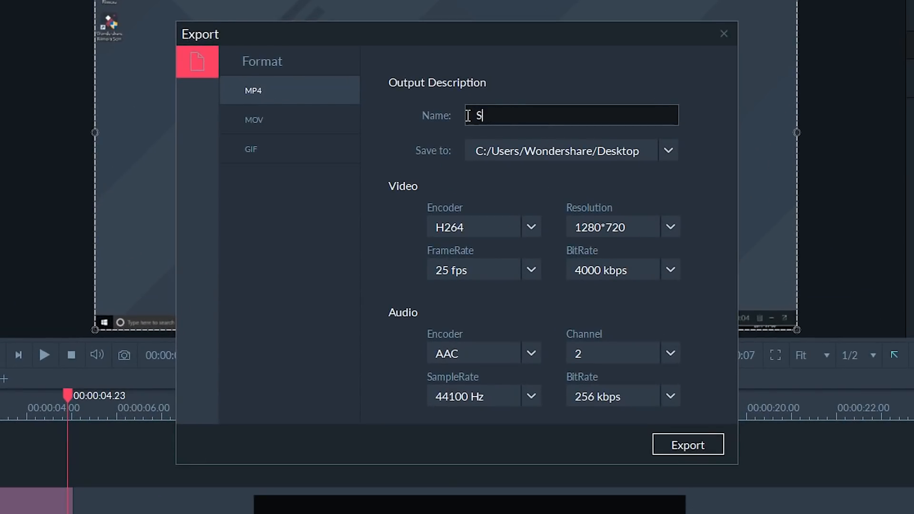
- Name the output file 'Screen Recording'
text(creen Recording)
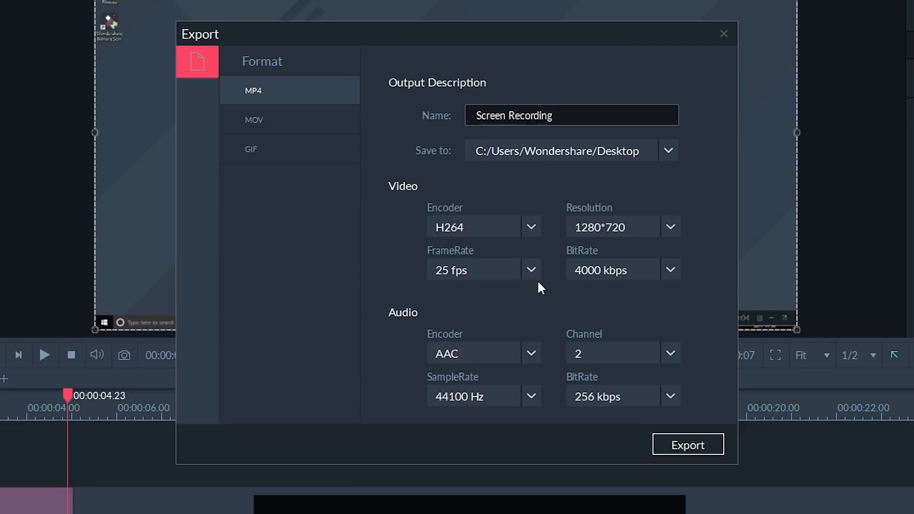
click(571, 115)
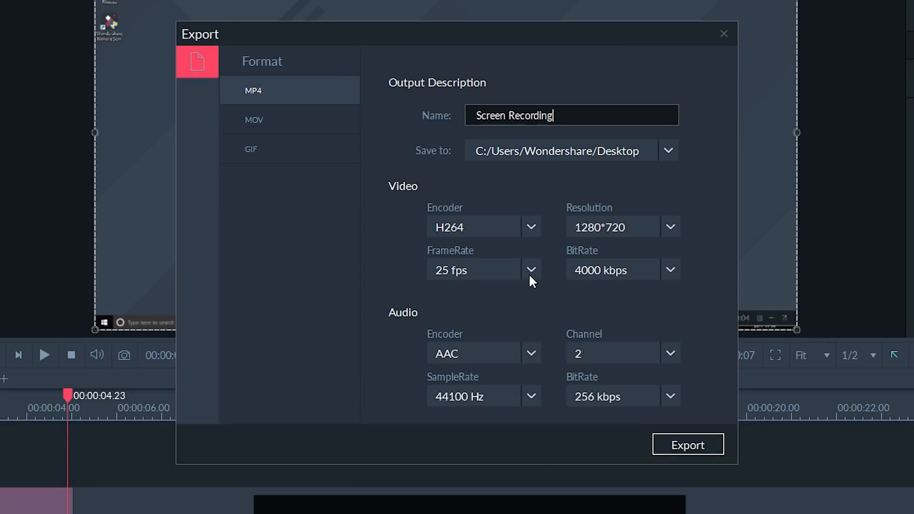
- Export as MP4 at 29.97 fps and 1920*1080 resolution to the desktop
click(531, 269)
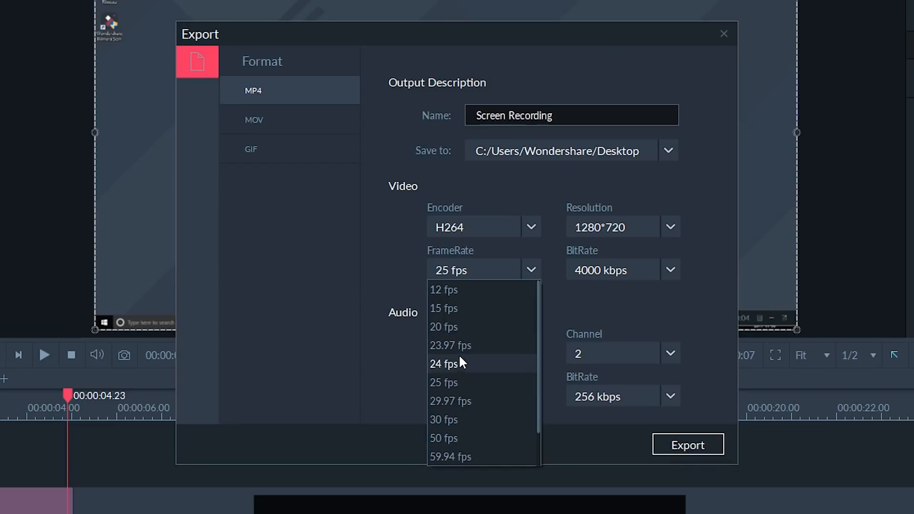
click(449, 401)
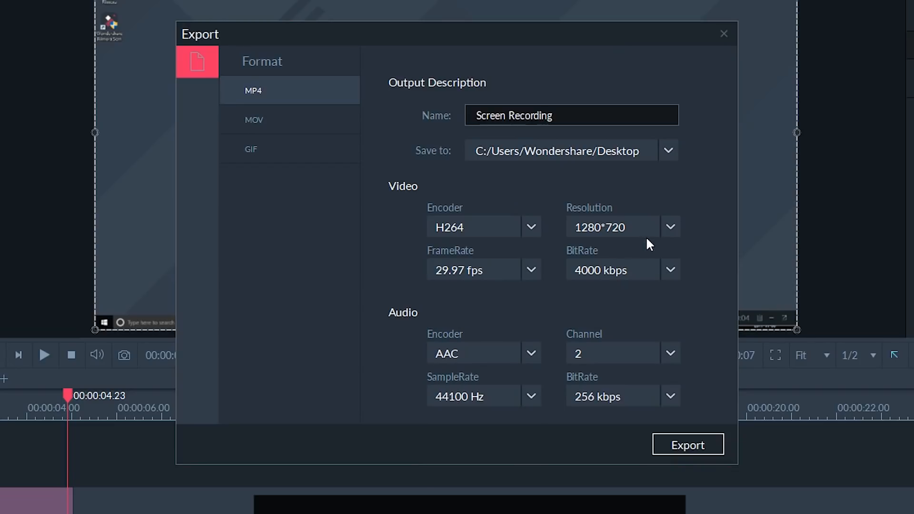
click(670, 226)
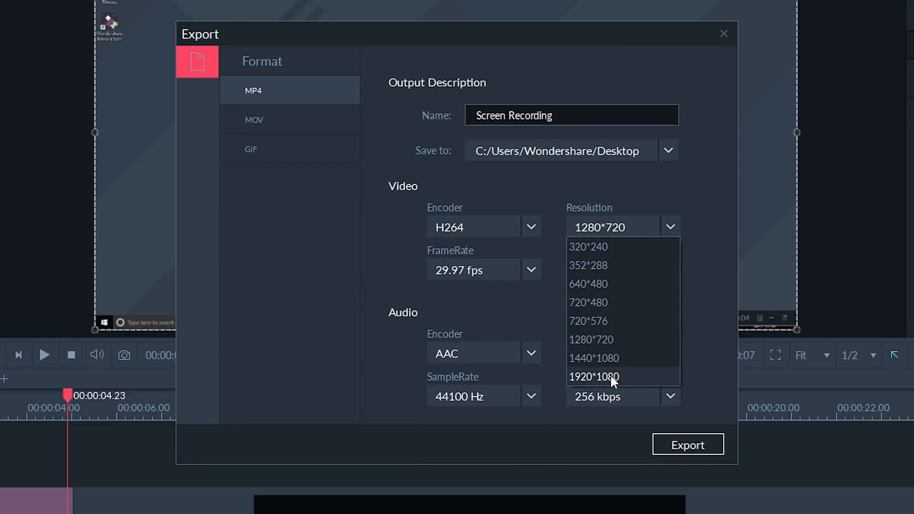
click(594, 377)
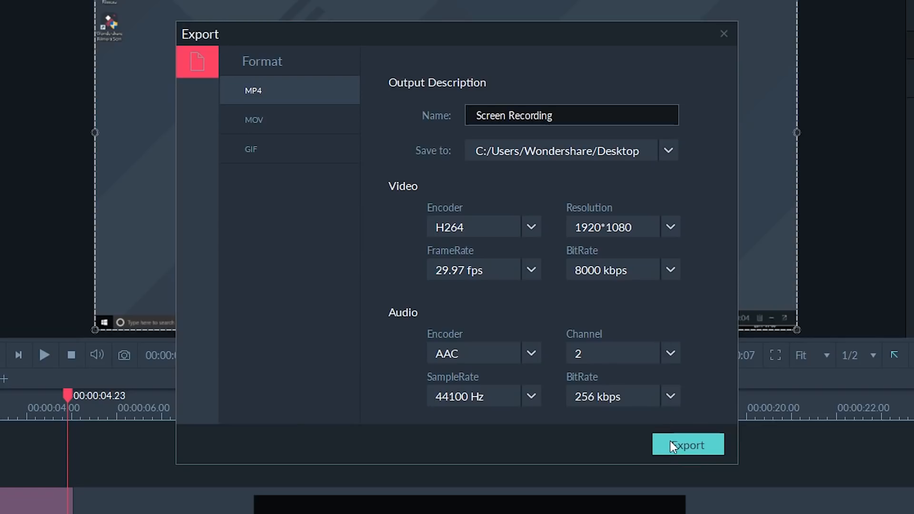
click(689, 445)
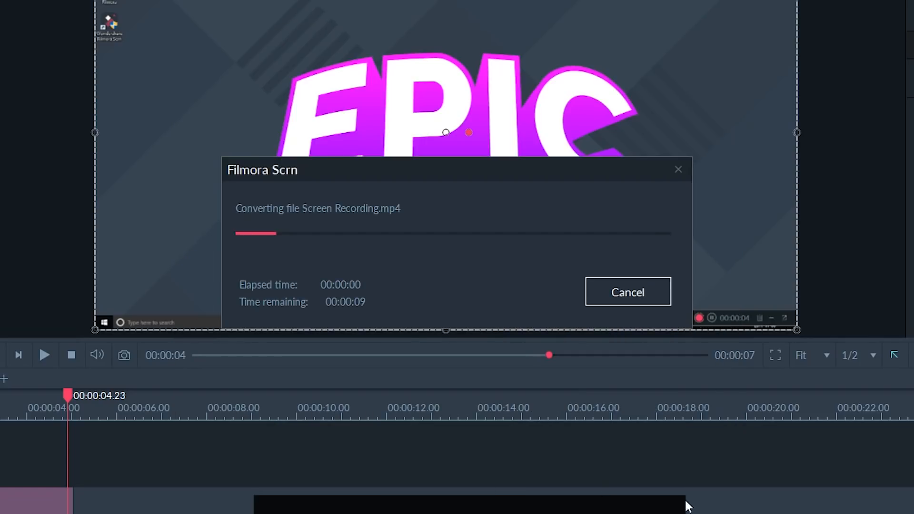